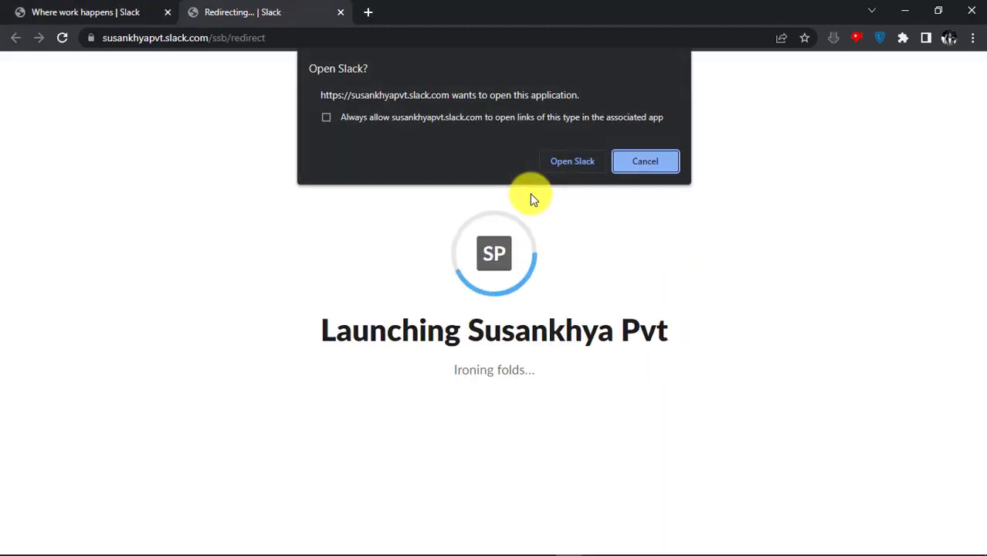
- Decline the desktop app prompt and continue to Susankhya Pvt in the browser
left_click(645, 160)
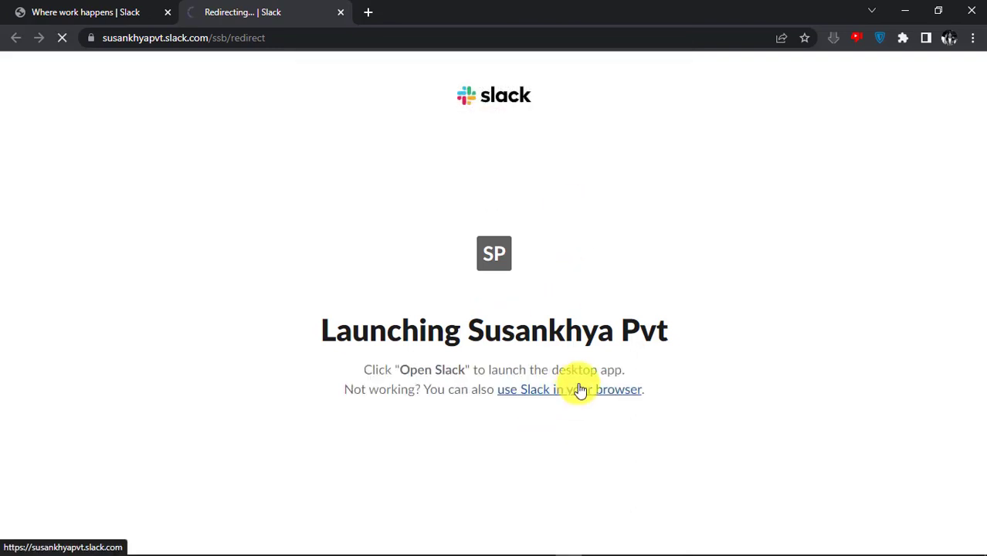
left_click(569, 389)
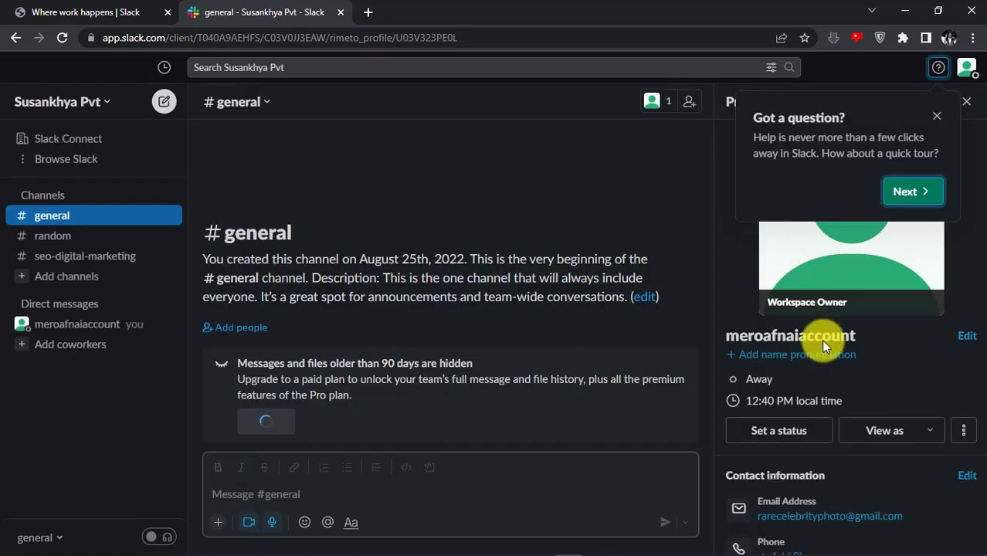
- Dismiss the quick tour tip and choose Account settings from the profile menu
left_click(937, 115)
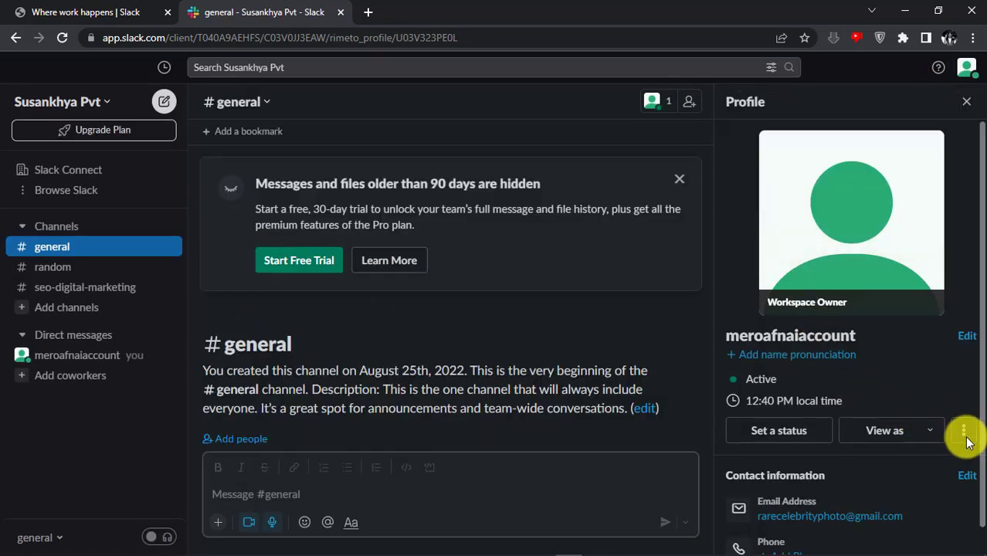
mouse_move(966, 430)
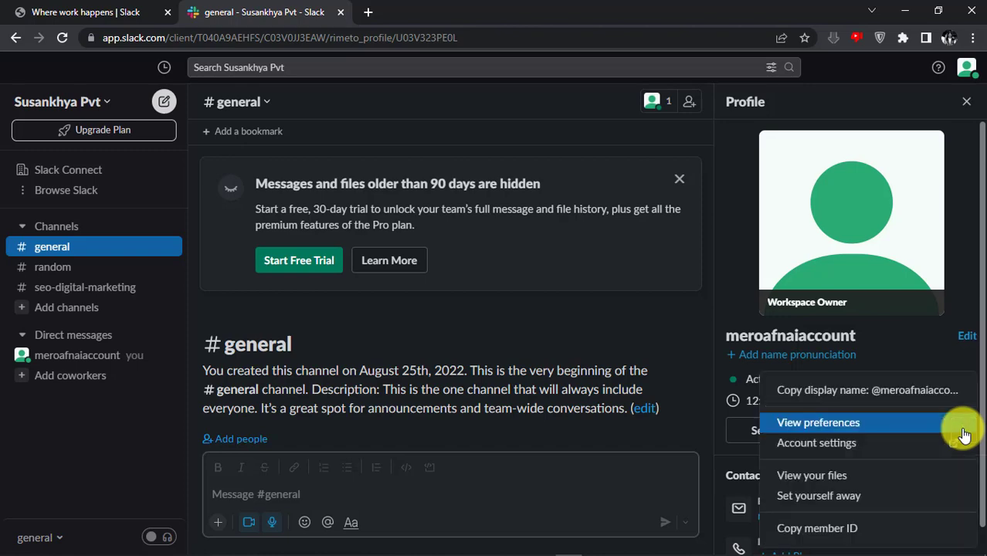
left_click(817, 442)
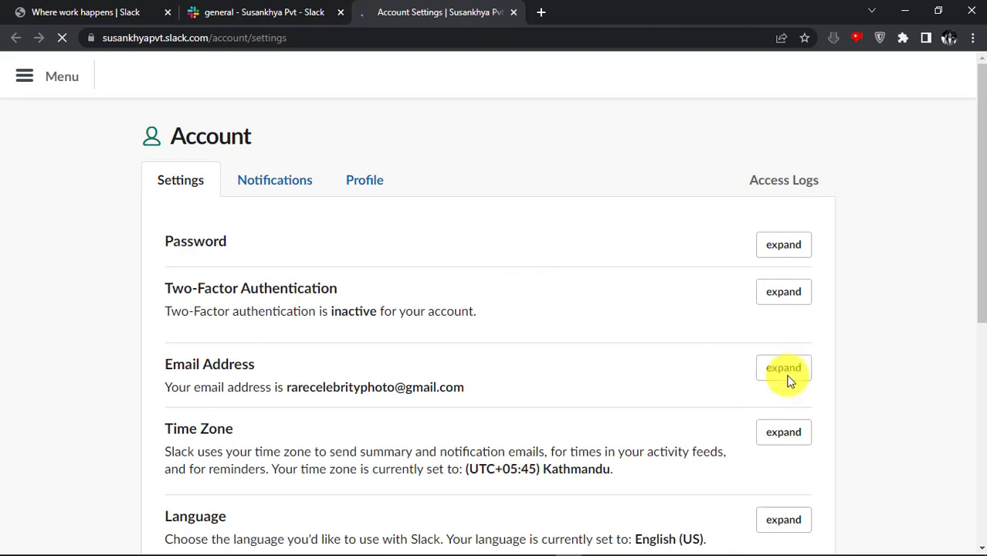
- Enter the current password and new live.com email address, then submit Update Email
left_click(783, 368)
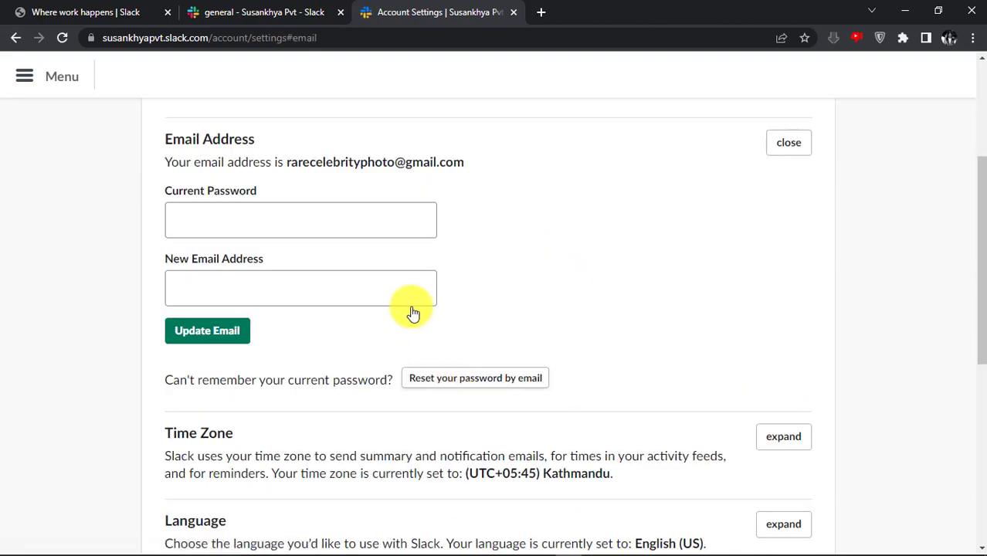
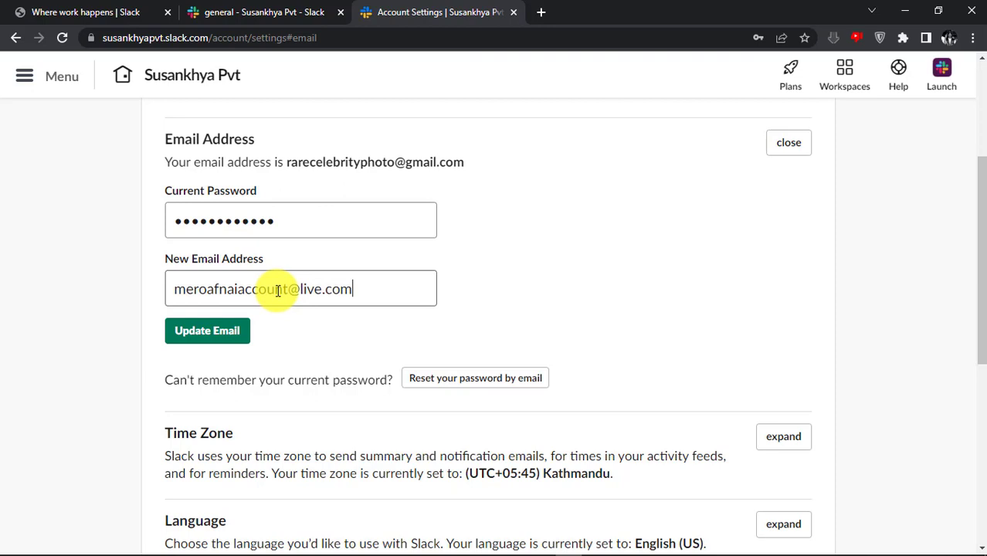
left_click(207, 331)
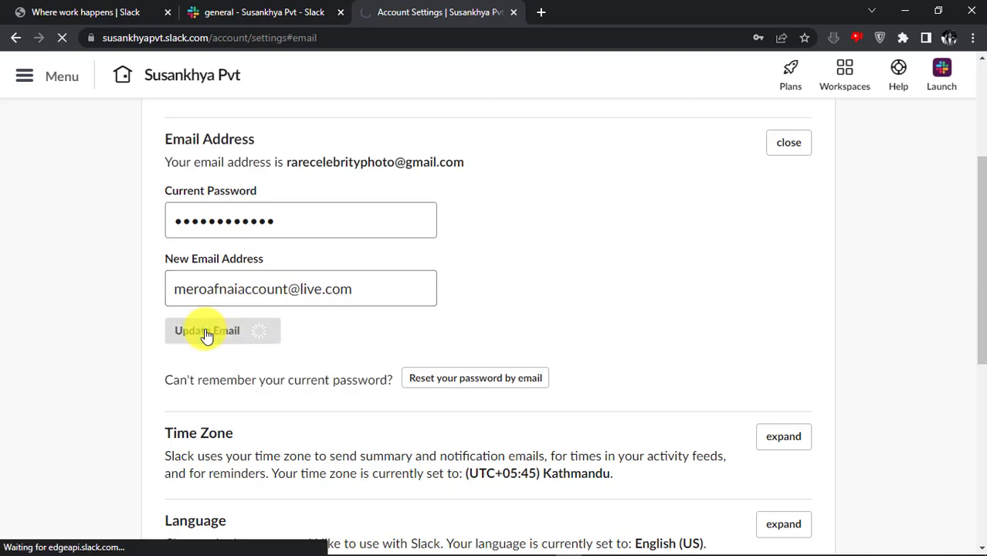
- Confirm the 'We've sent an email' banner appears, then switch to the Outlook tab
left_click(206, 330)
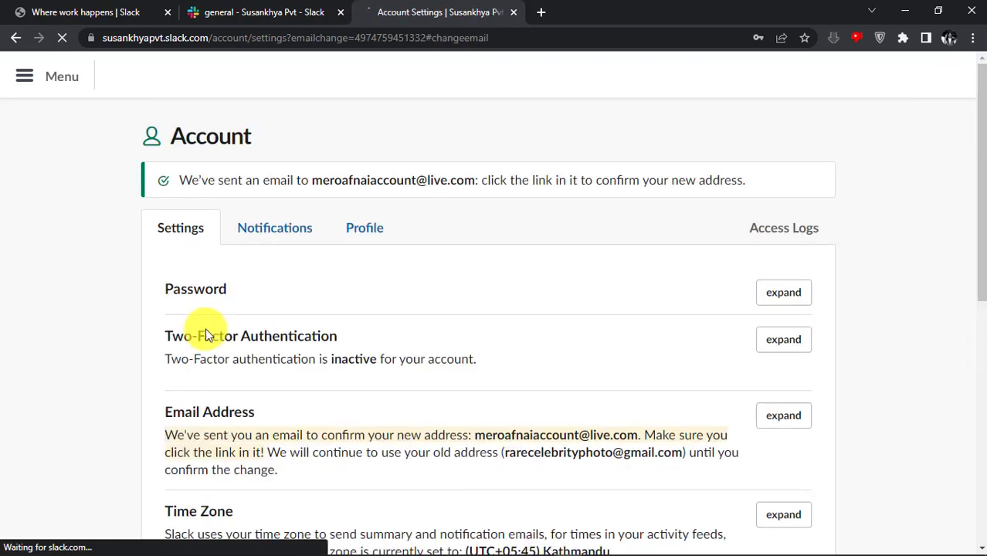
left_click(263, 12)
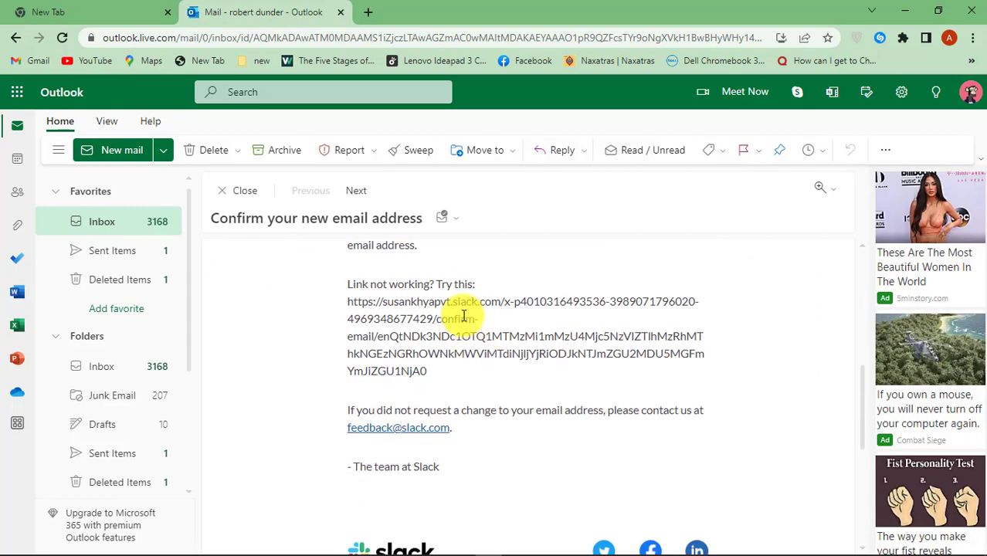
left_click(463, 318)
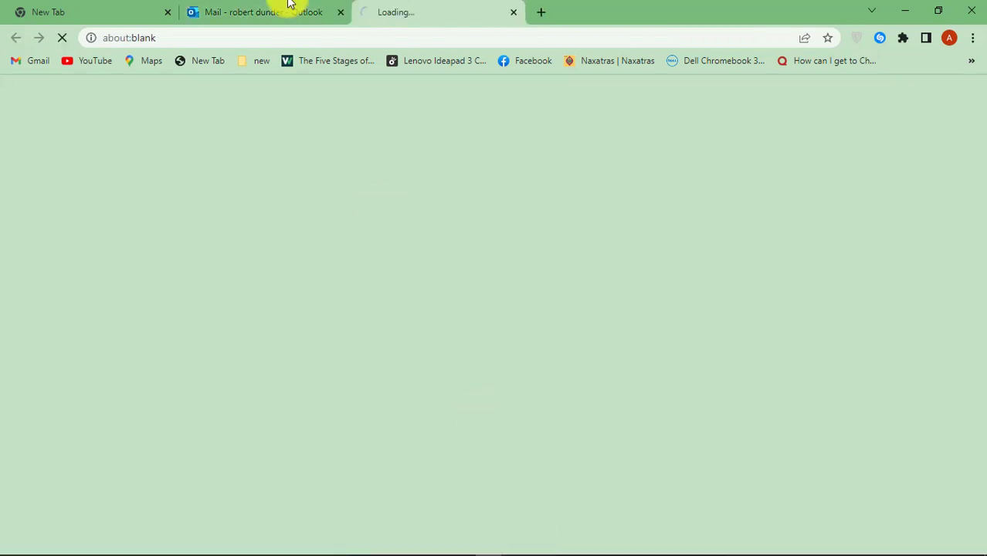
left_click(263, 12)
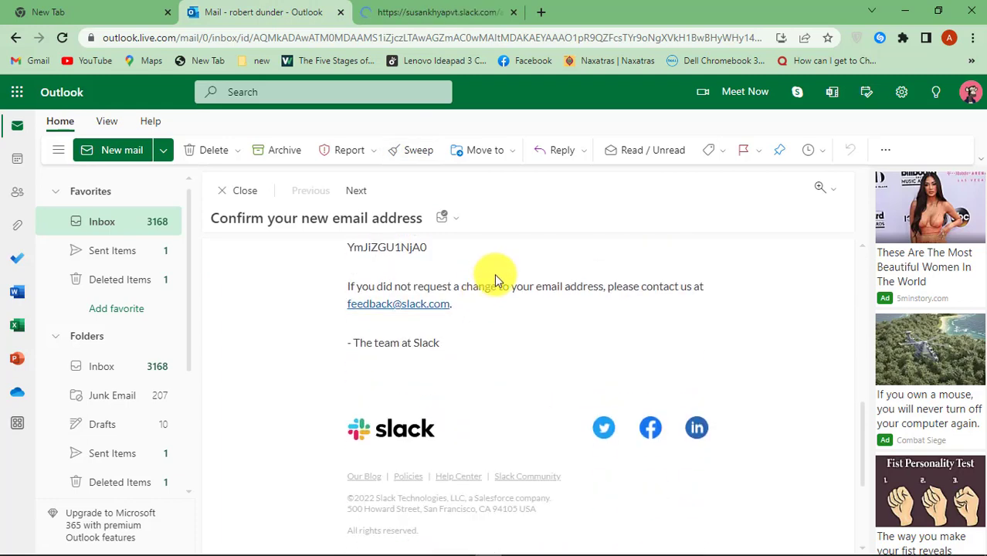
left_click(436, 12)
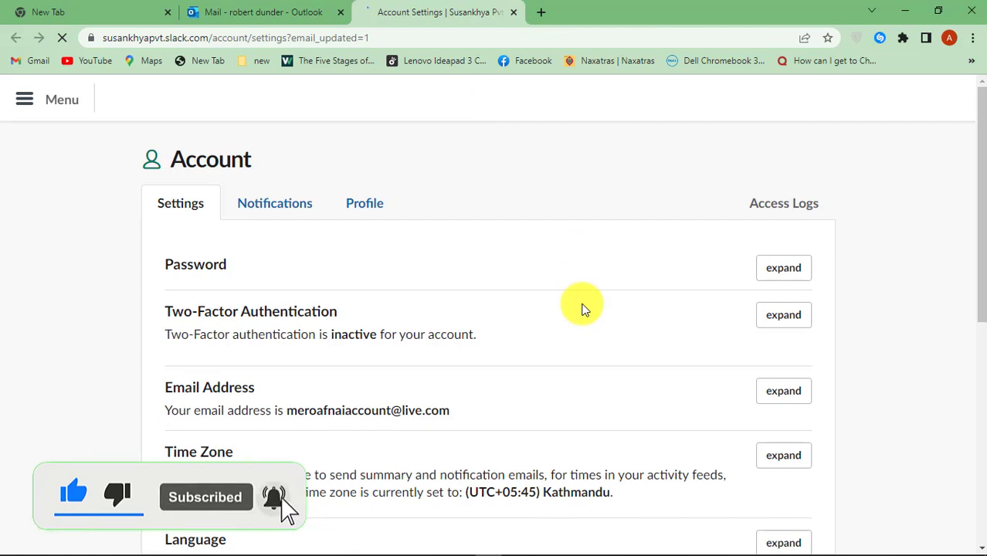
mouse_move(641, 340)
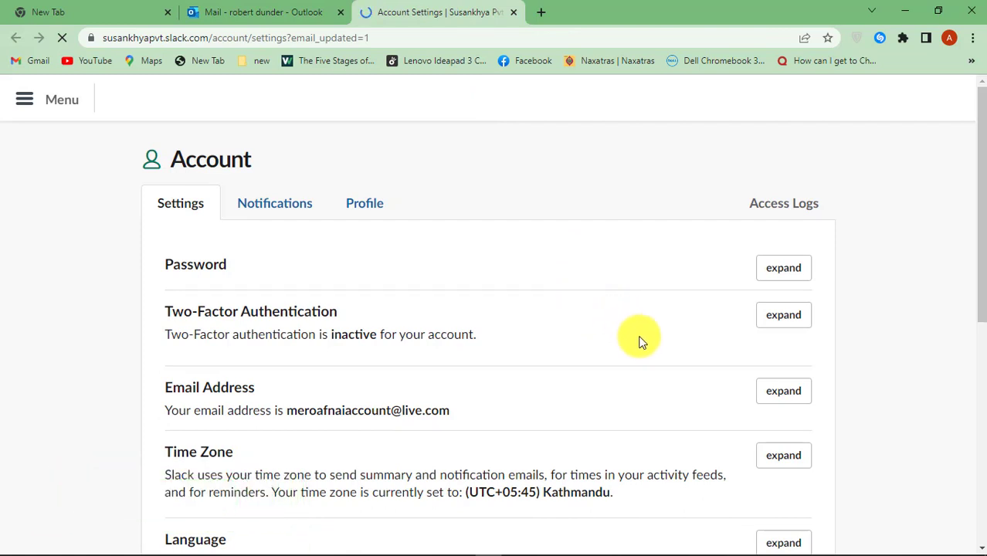